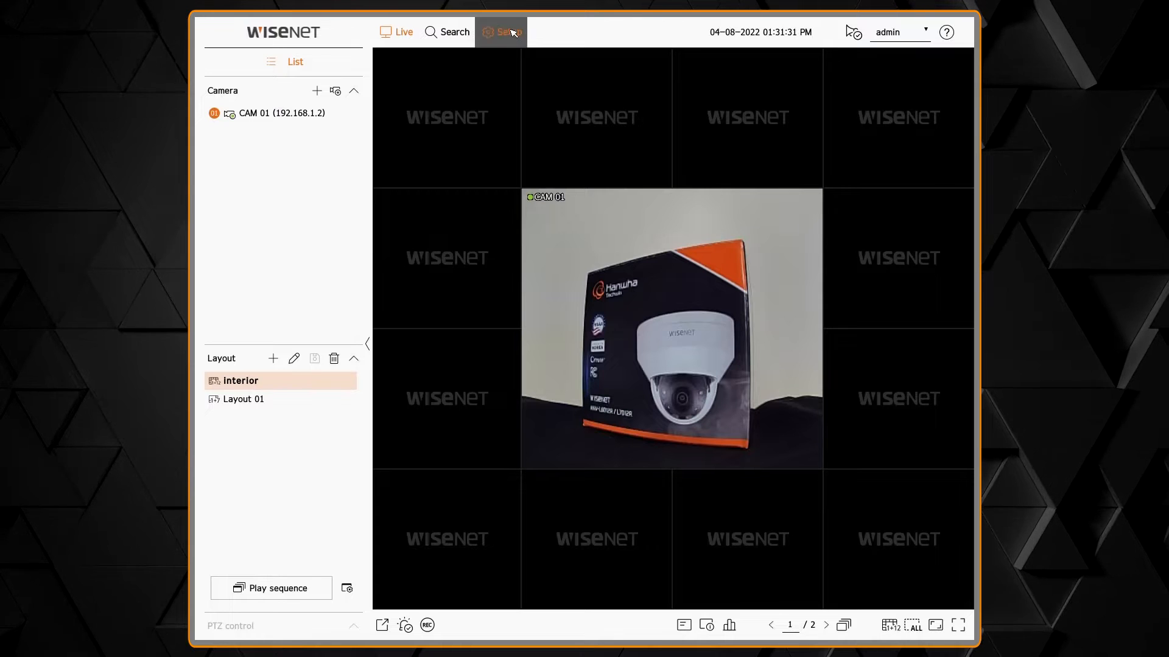
- Go from the live view into Setup and show the Camera Profile setup list
left_click(503, 31)
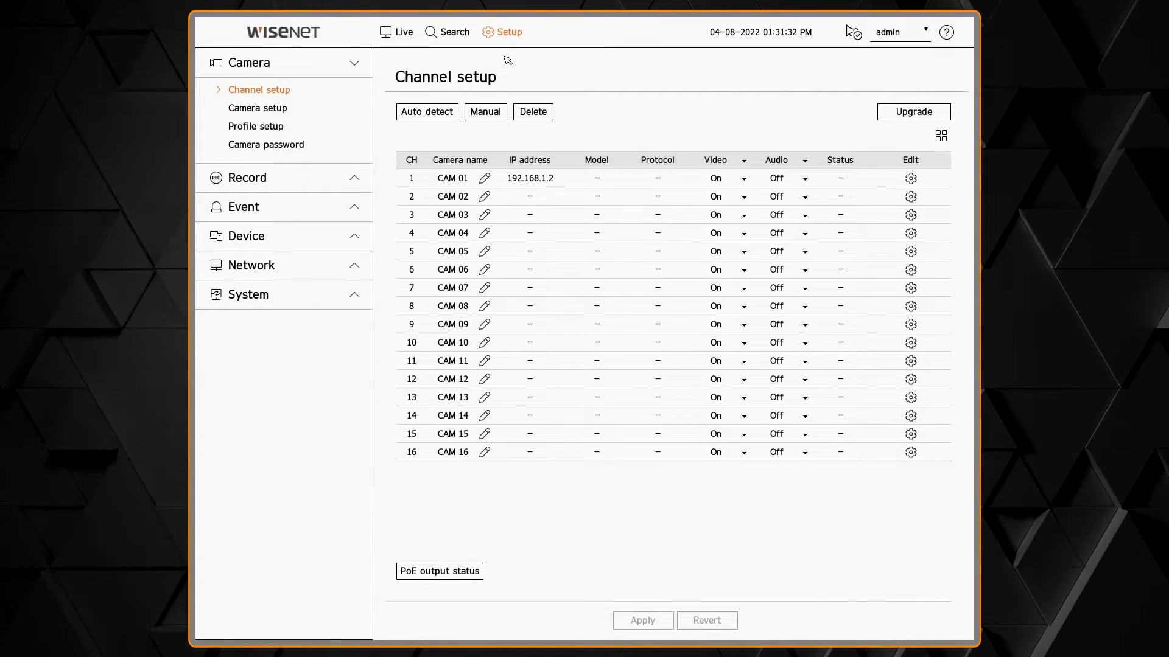
left_click(255, 125)
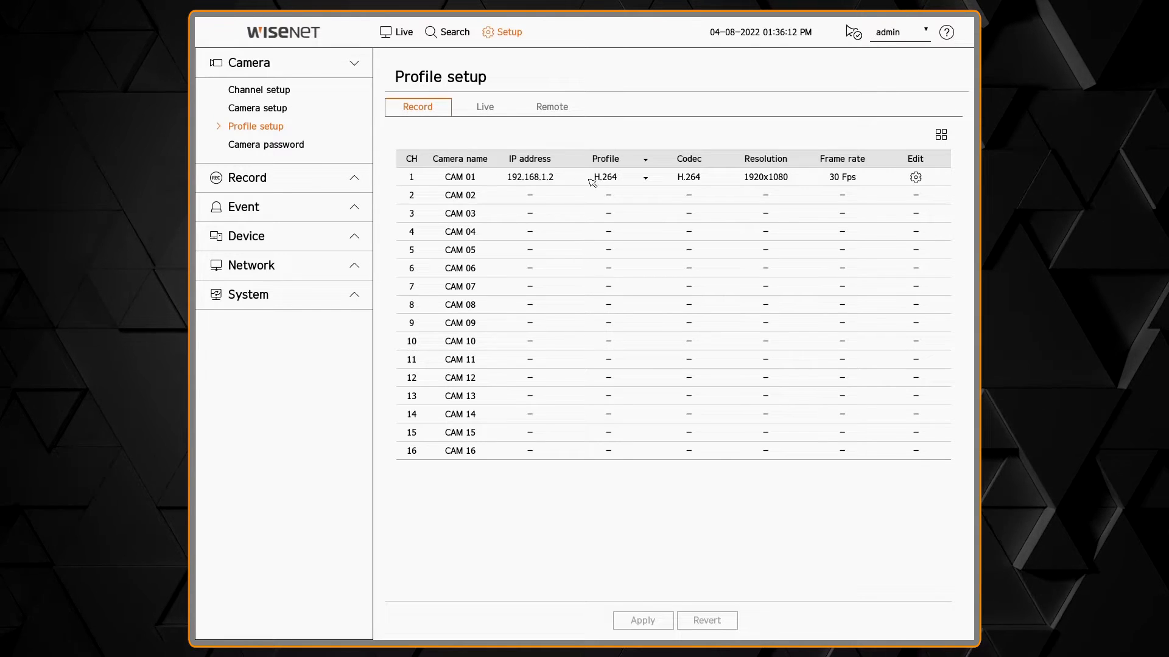
- Choose H.264 as CAM 01's record profile and bring up its detailed profile configuration
left_click(646, 177)
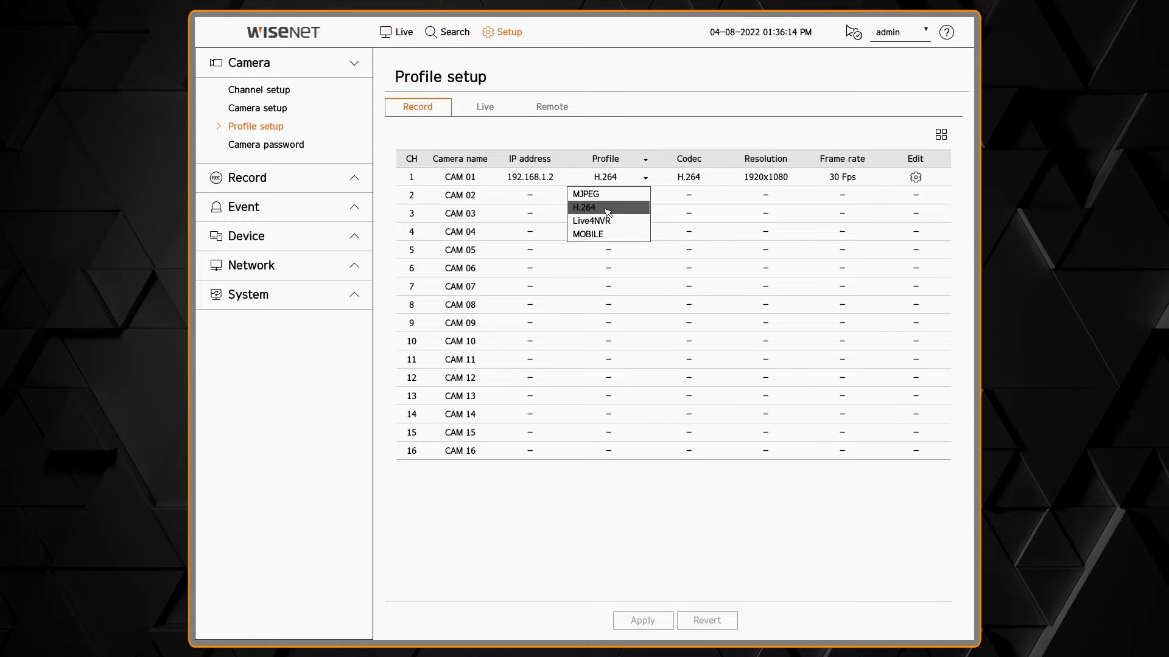
left_click(584, 207)
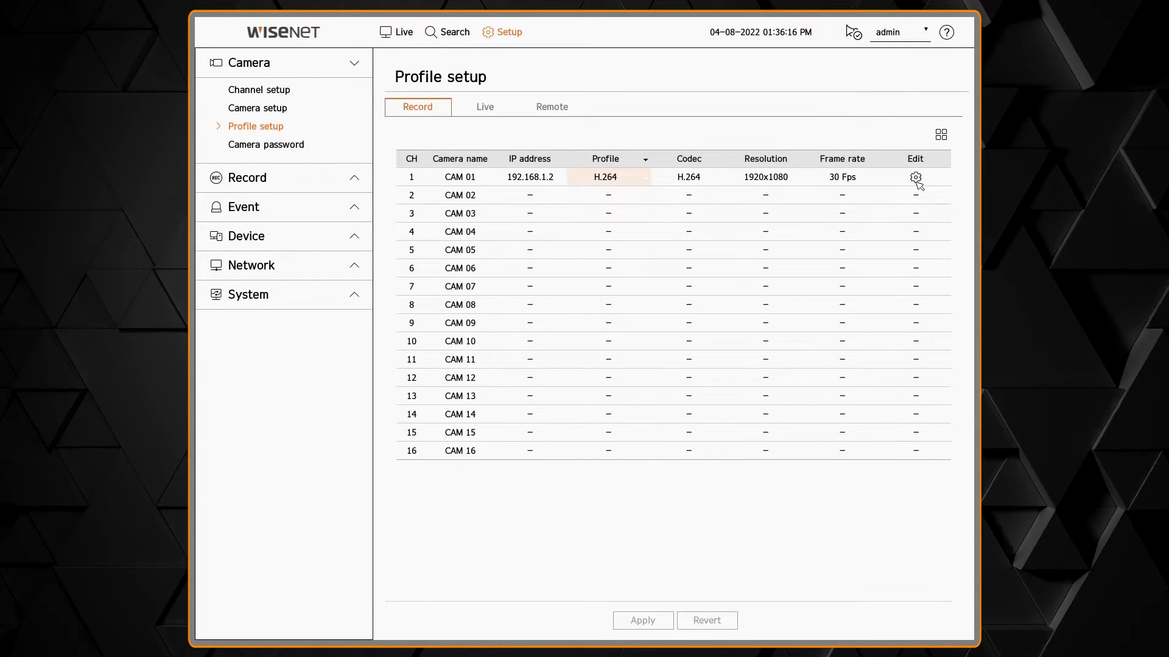
left_click(916, 178)
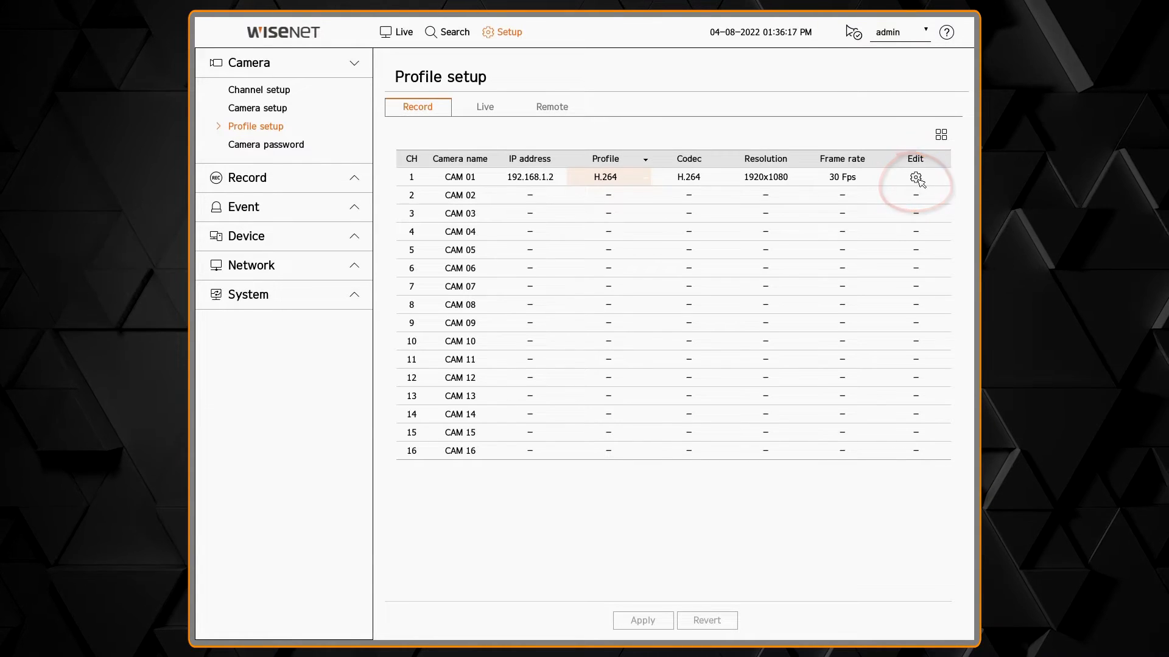
left_click(916, 177)
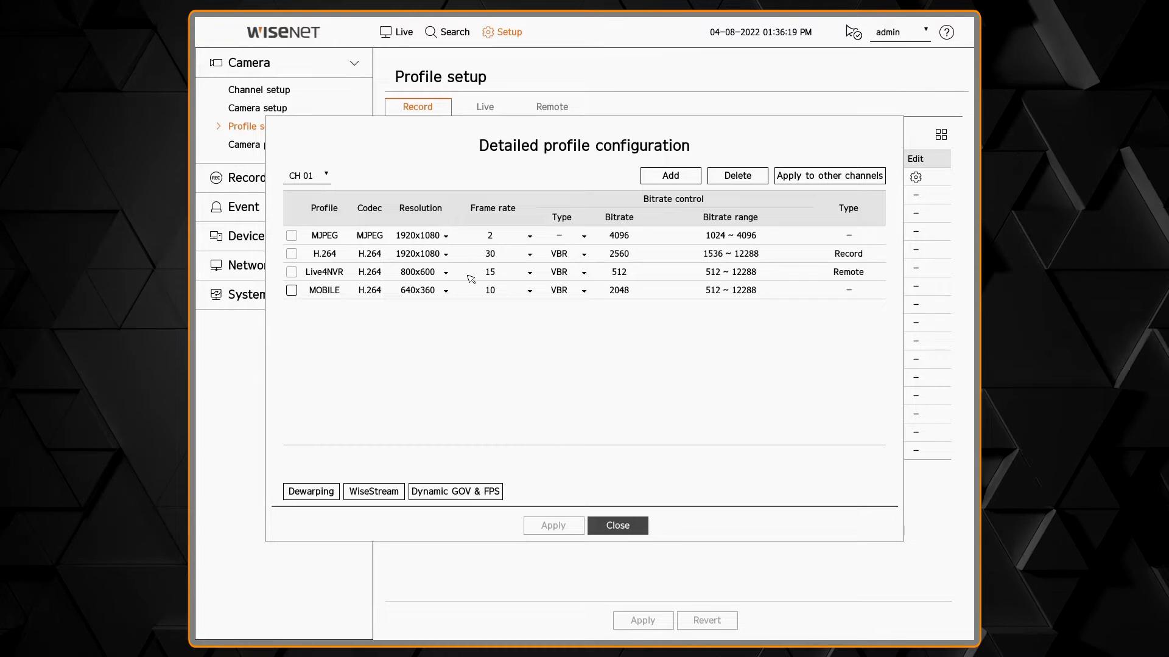
- Set CAM 01's MOBILE profile to 1920x1080 resolution at 30 fps
left_click(421, 290)
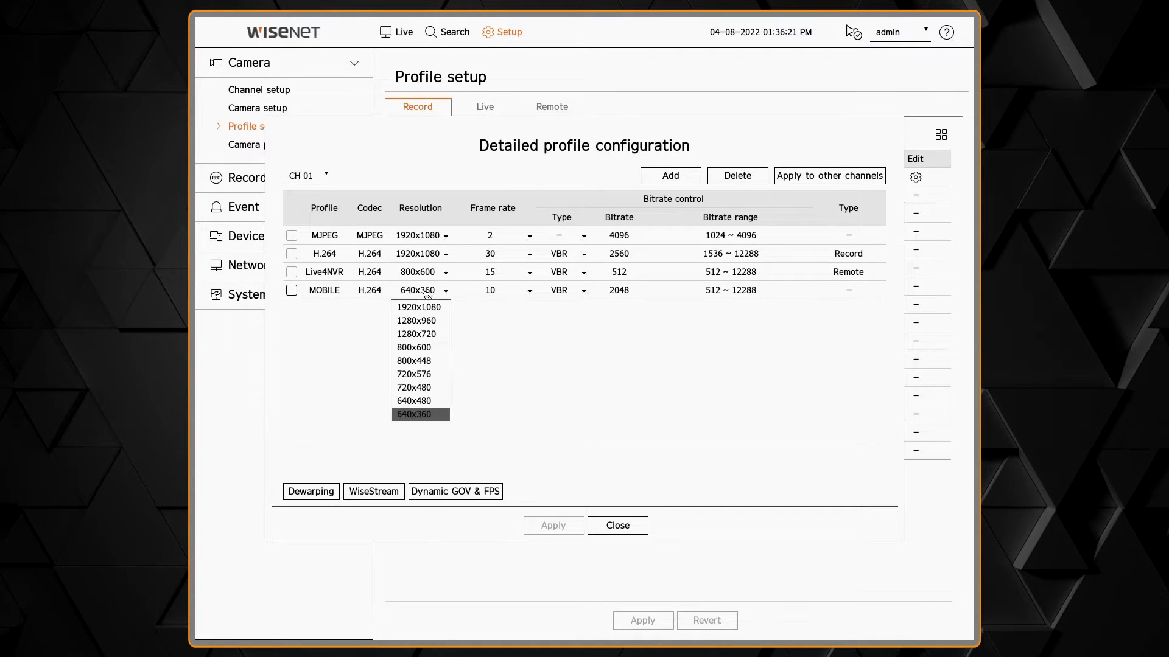
left_click(417, 334)
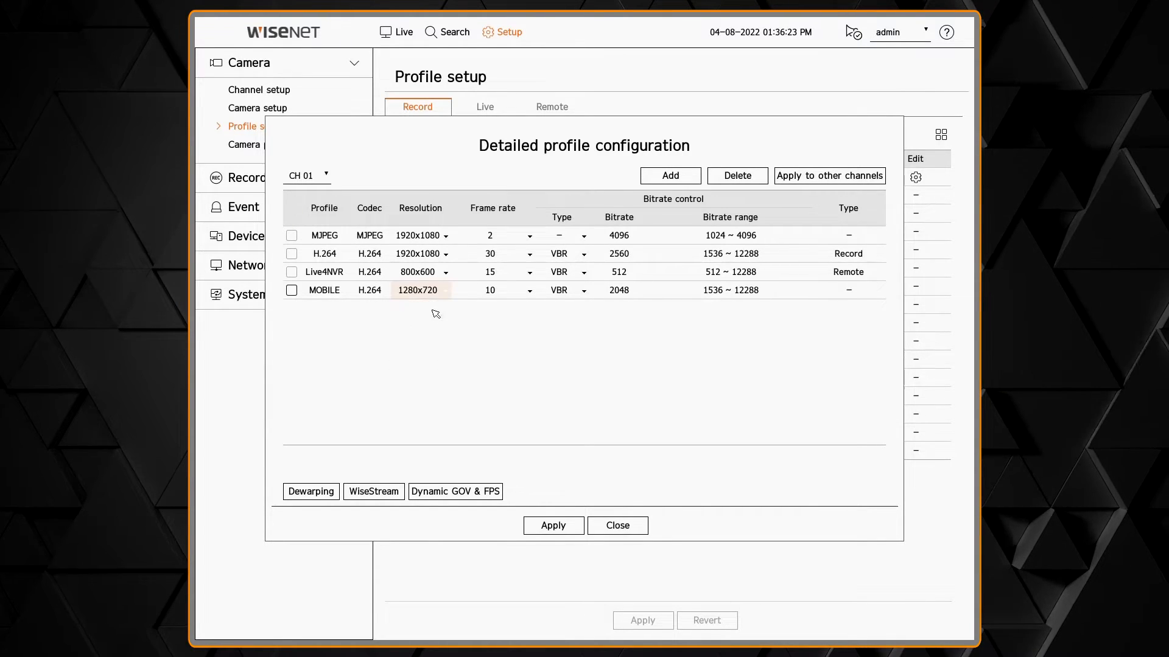
left_click(529, 290)
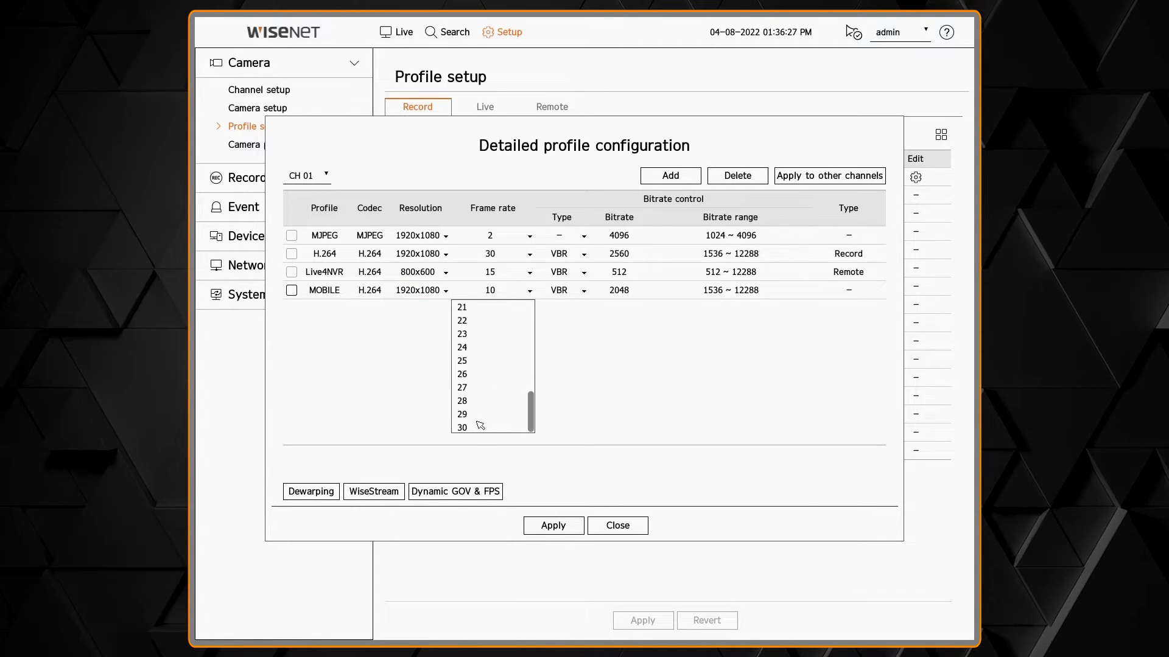
left_click(461, 427)
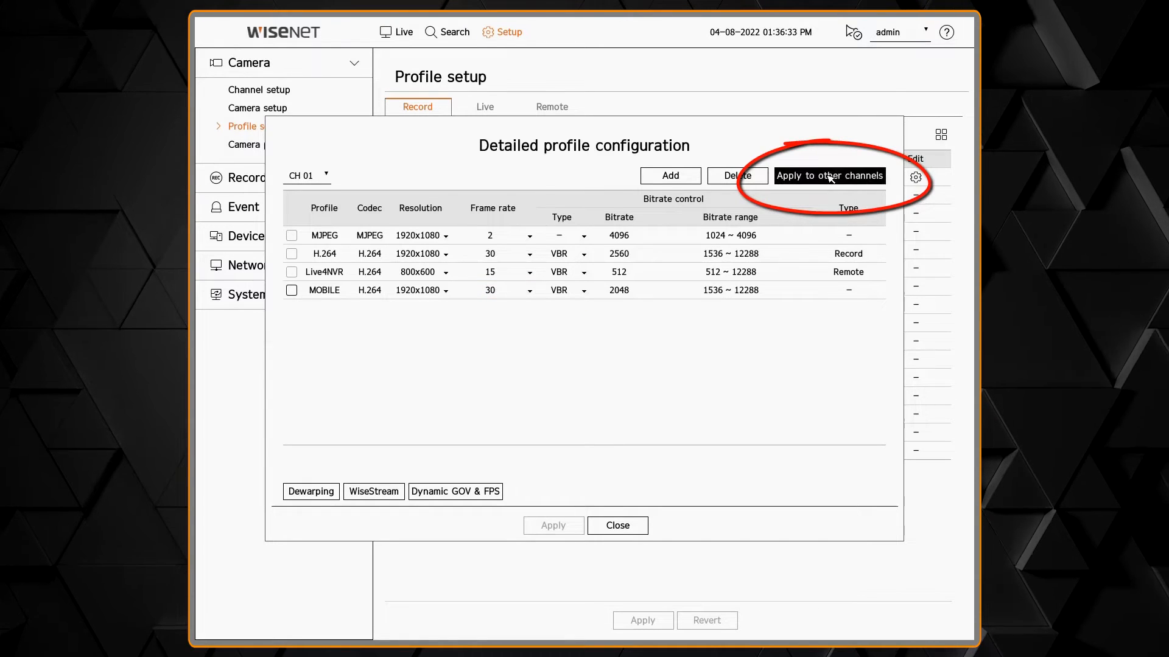
- Mark the MOBILE row, add a new profile and enter its name on the keyboard
left_click(291, 290)
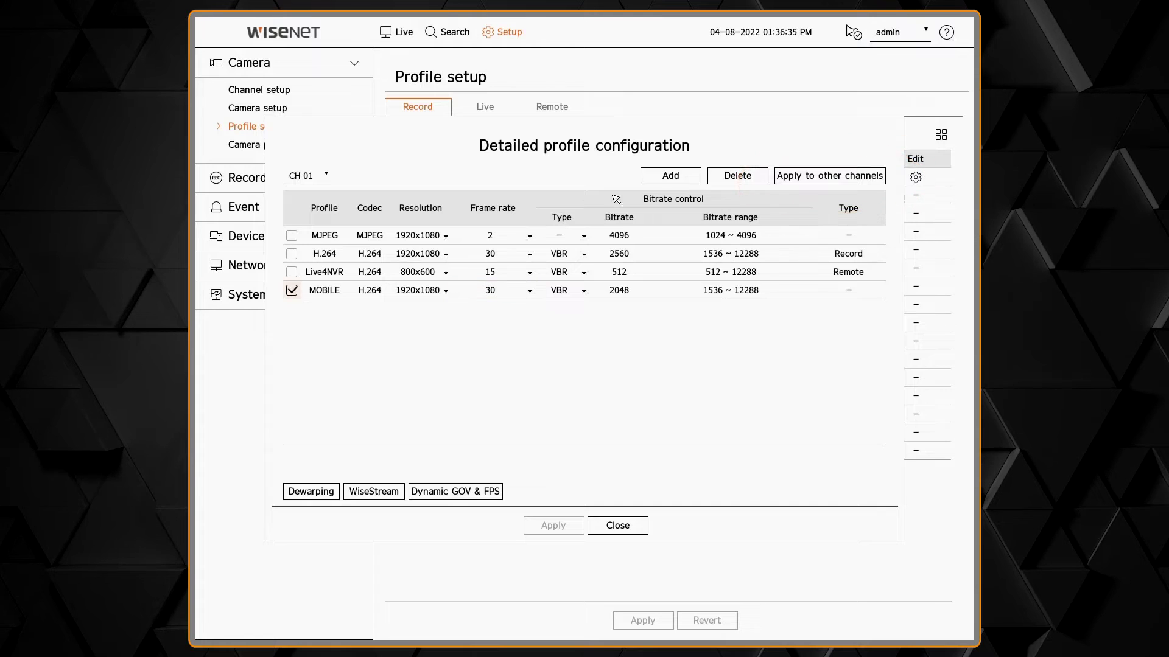
left_click(669, 176)
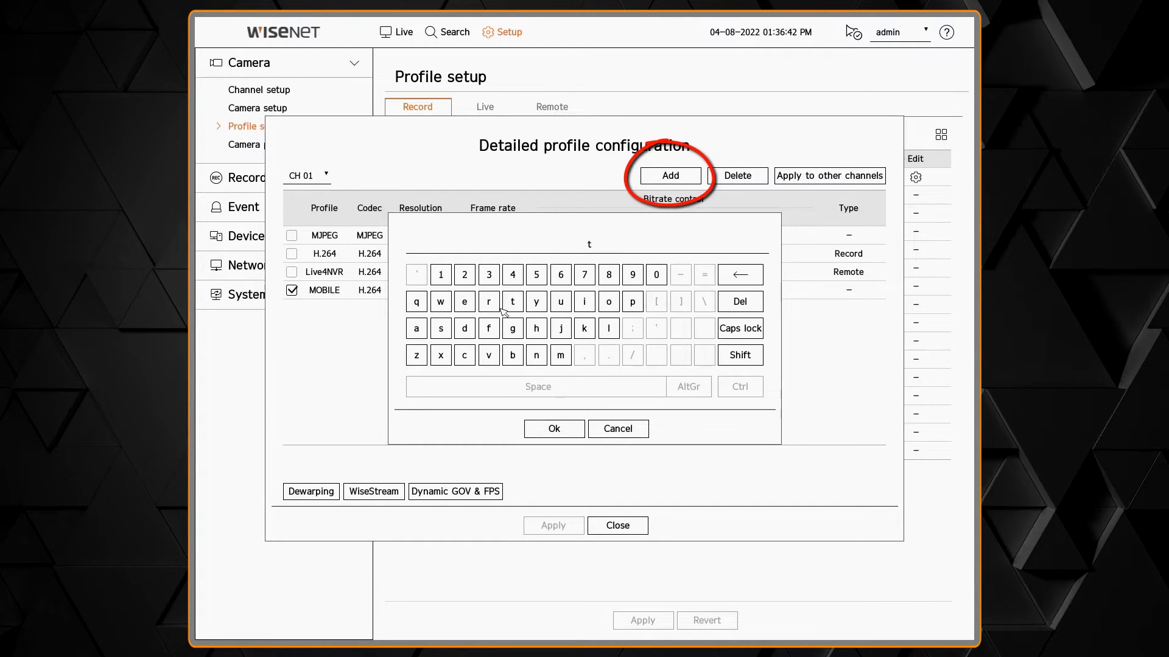
left_click(512, 302)
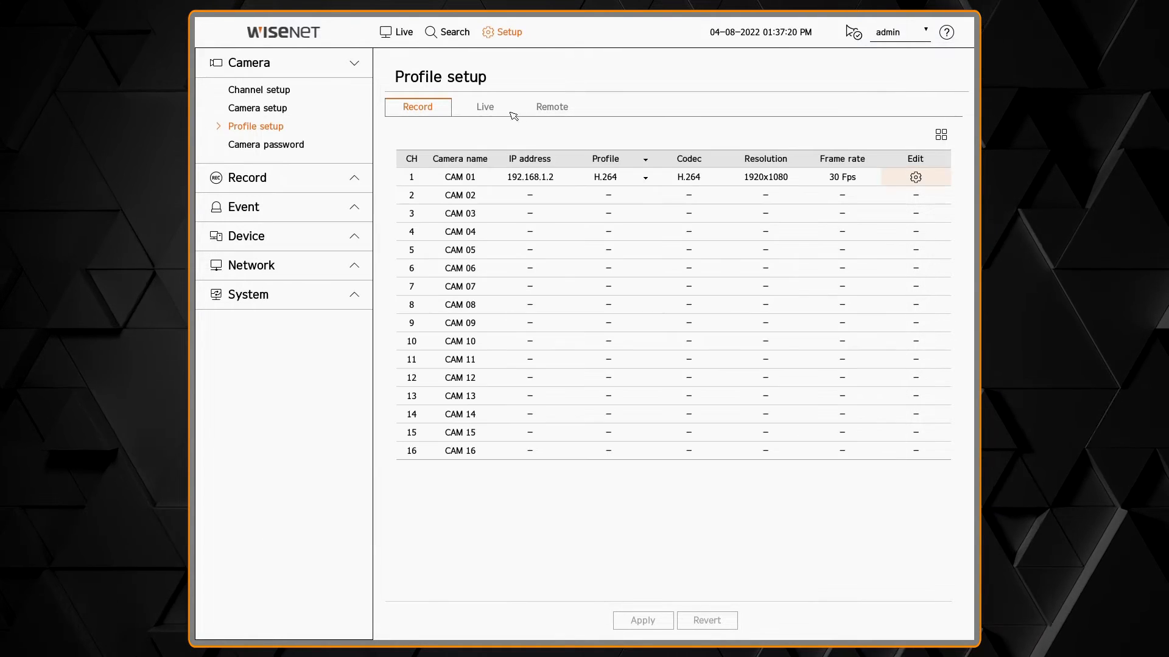
- On the Live profiles, try Manual for CAM 01's live replacement and return it to Auto
left_click(484, 107)
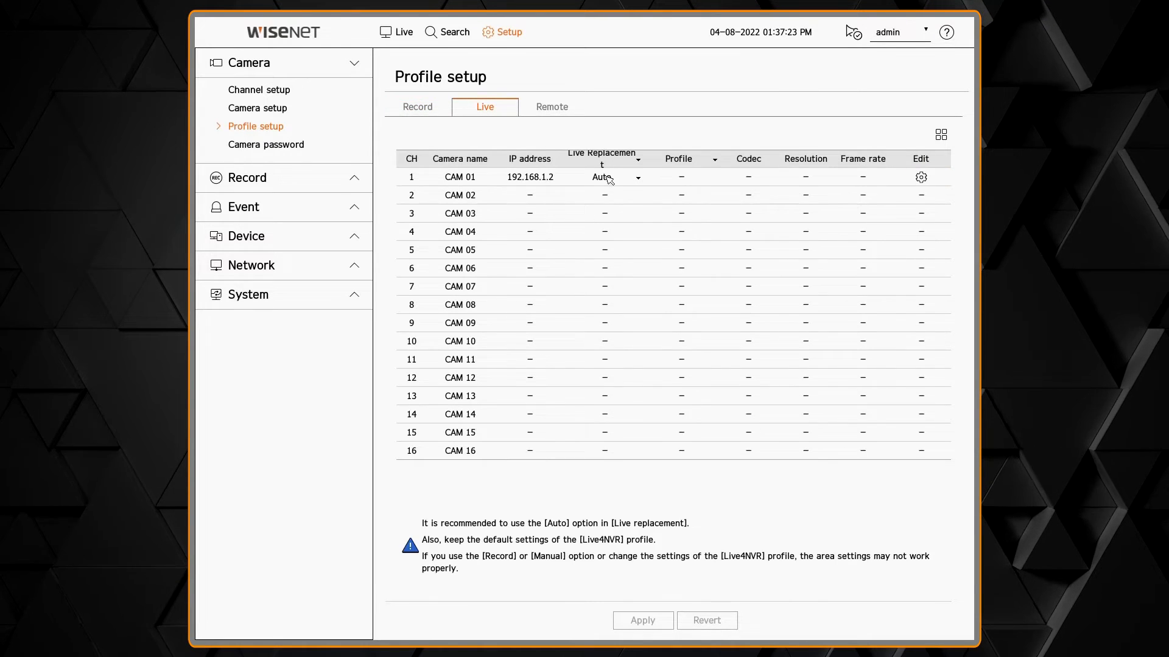
left_click(603, 178)
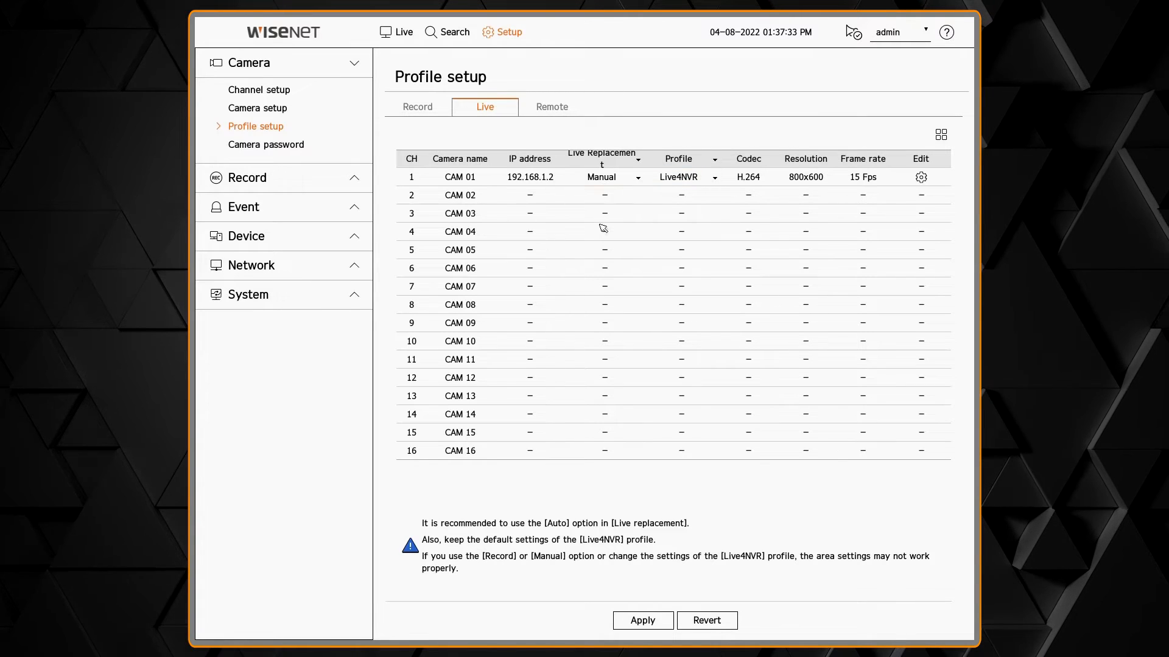
left_click(604, 178)
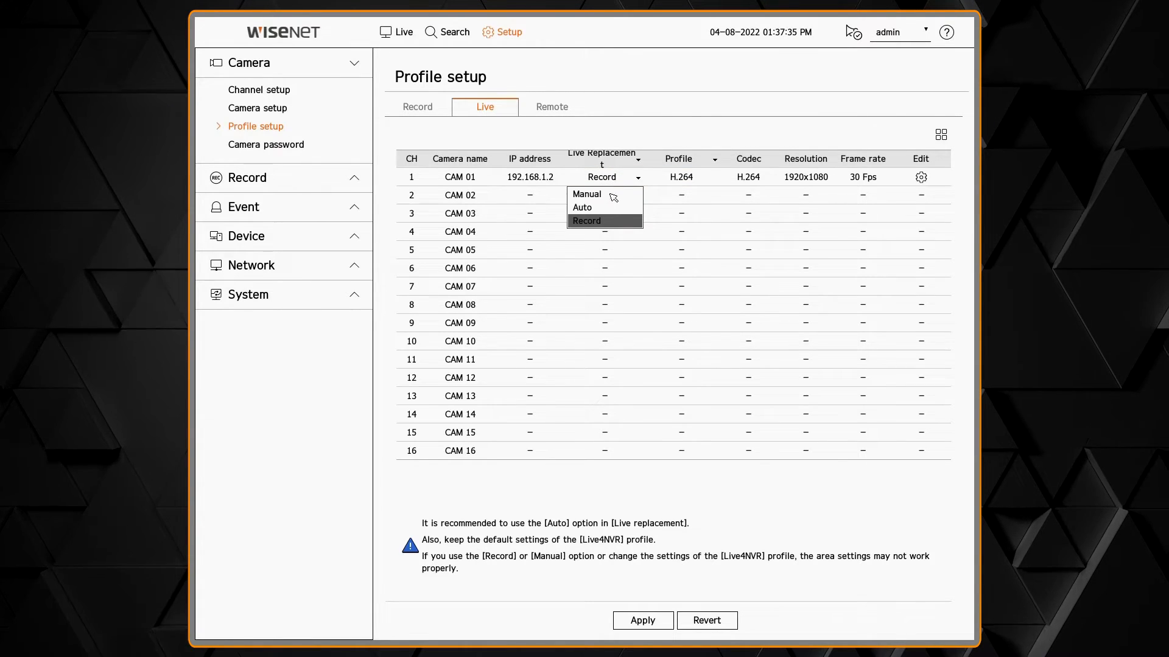
left_click(582, 207)
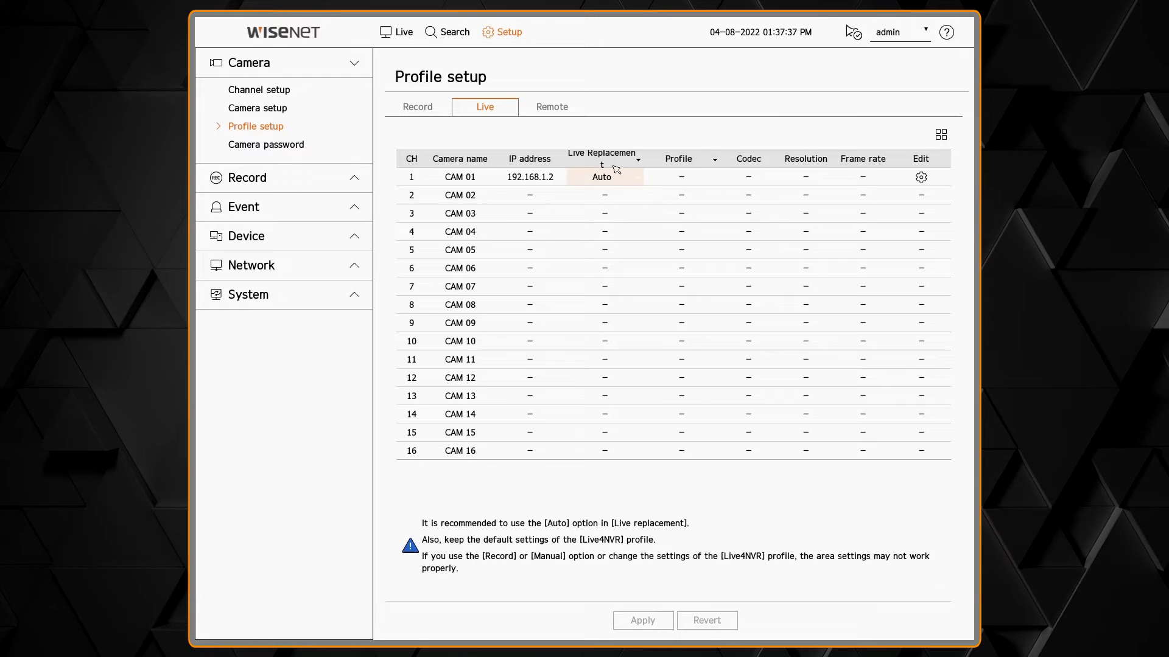
mouse_move(633, 159)
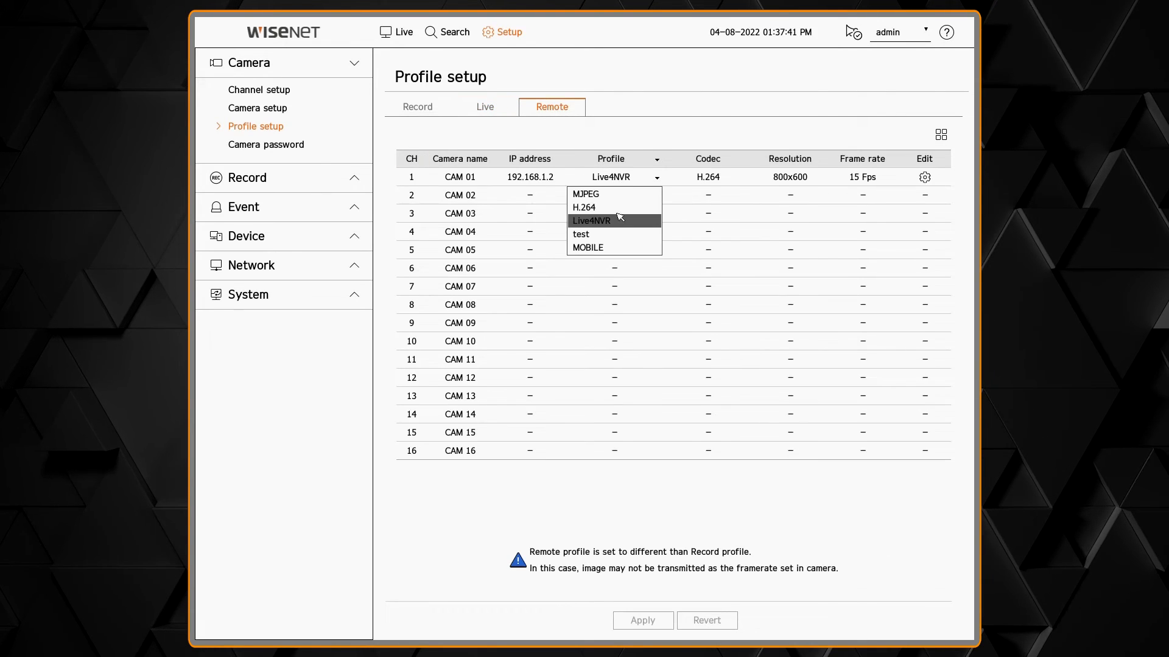
- Select Live4NVR (800x600, 15 fps) as CAM 01's remote profile
left_click(592, 221)
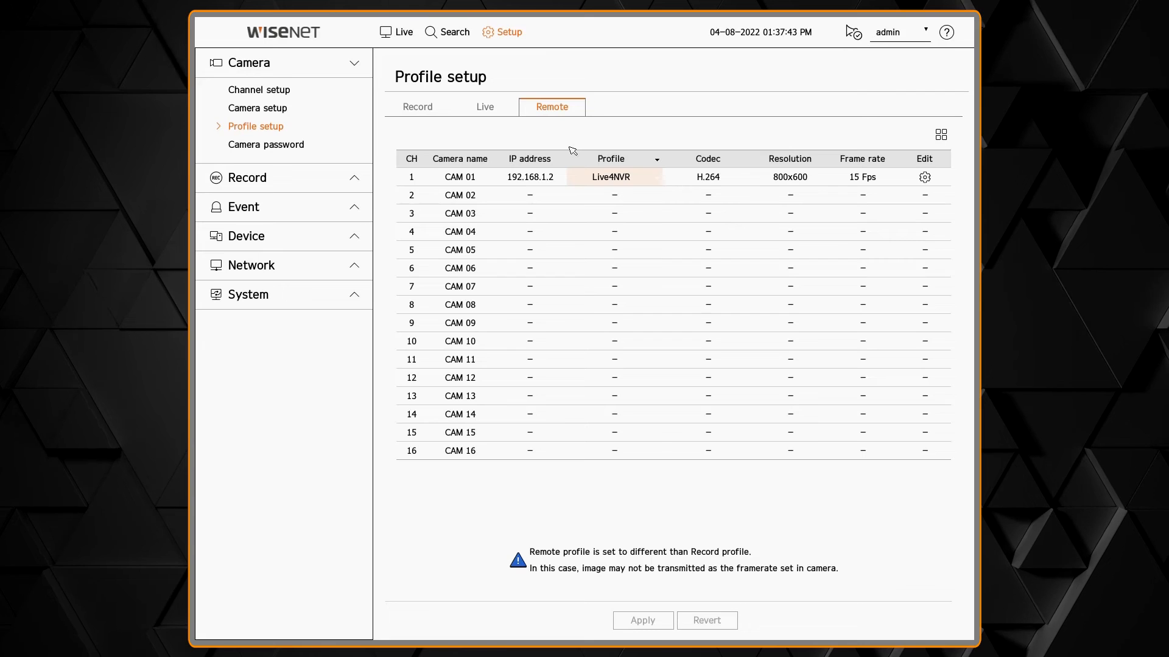